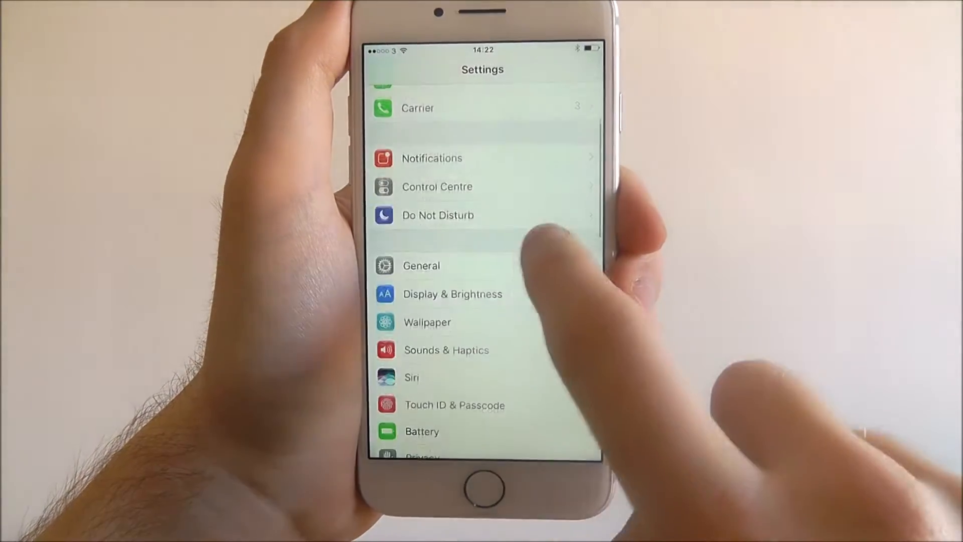
Navigate to General > Software Update, showing iOS 10.0.2 (105.7 MB) available to download and install
{"action": "left_click", "coordinate": [421, 264]}
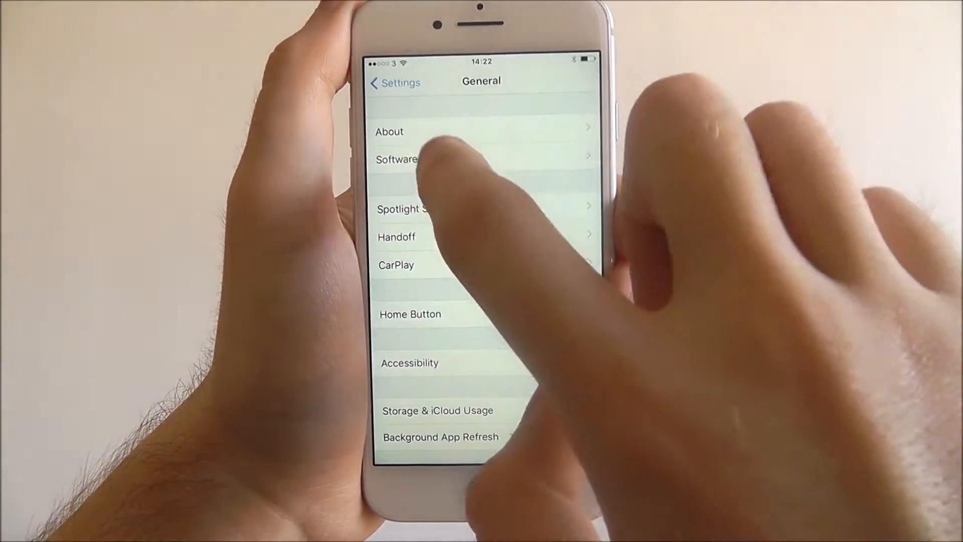
{"action": "left_click", "coordinate": [396, 160]}
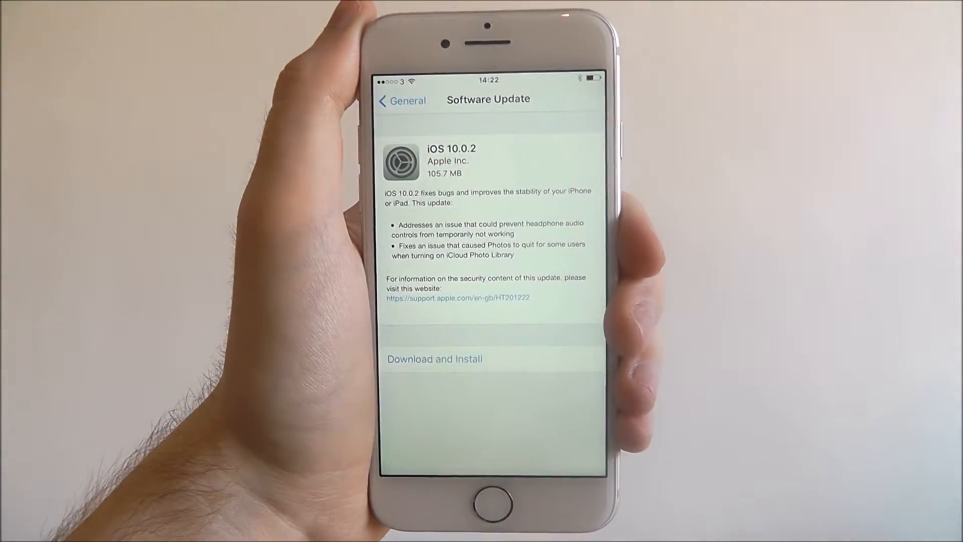